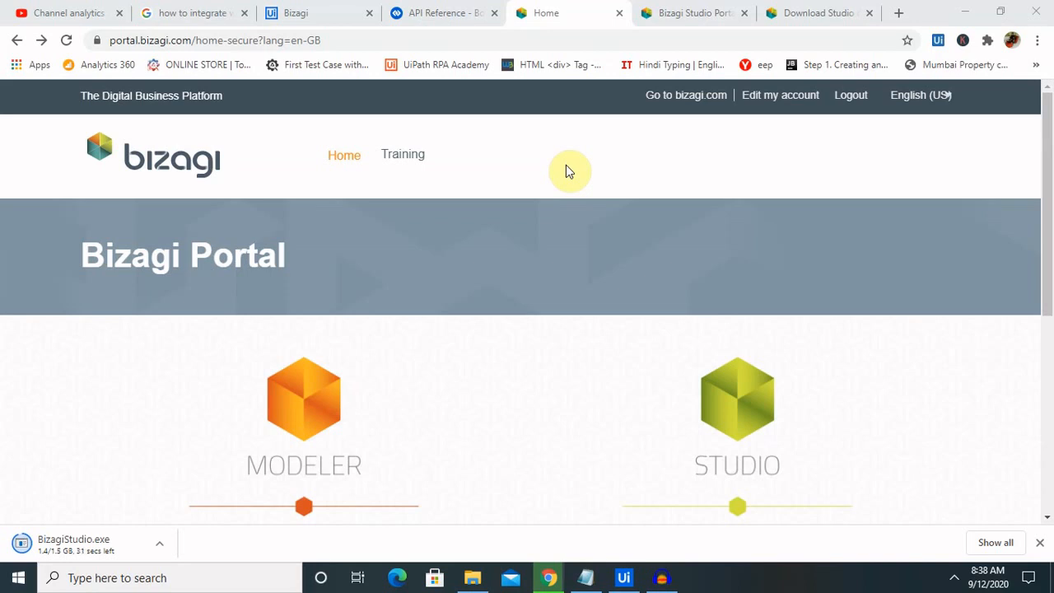
{"action": "mouse_move", "coordinate": [854, 166]}
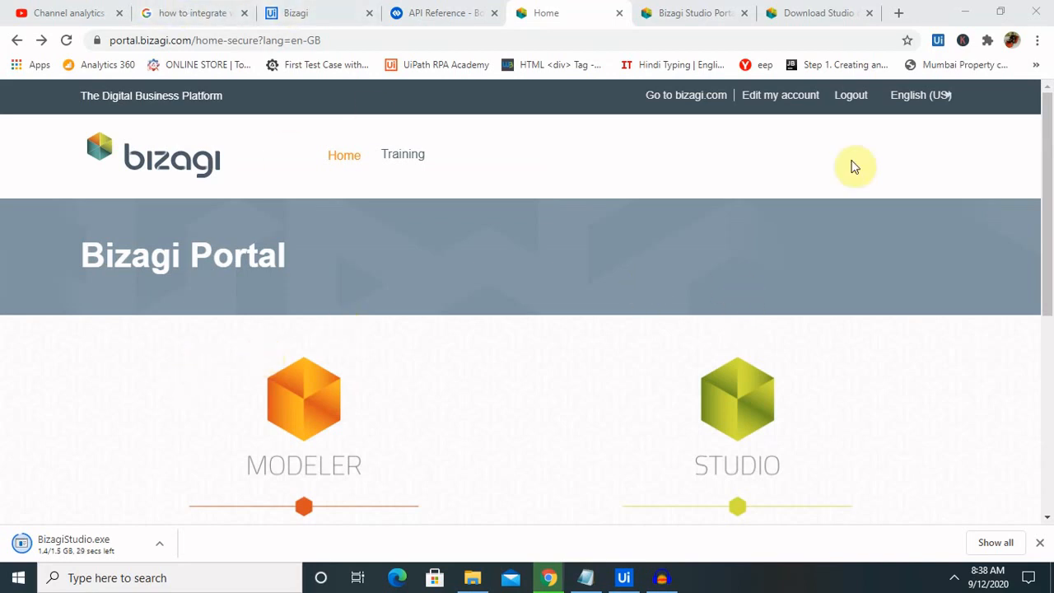
{"action": "mouse_move", "coordinate": [657, 289]}
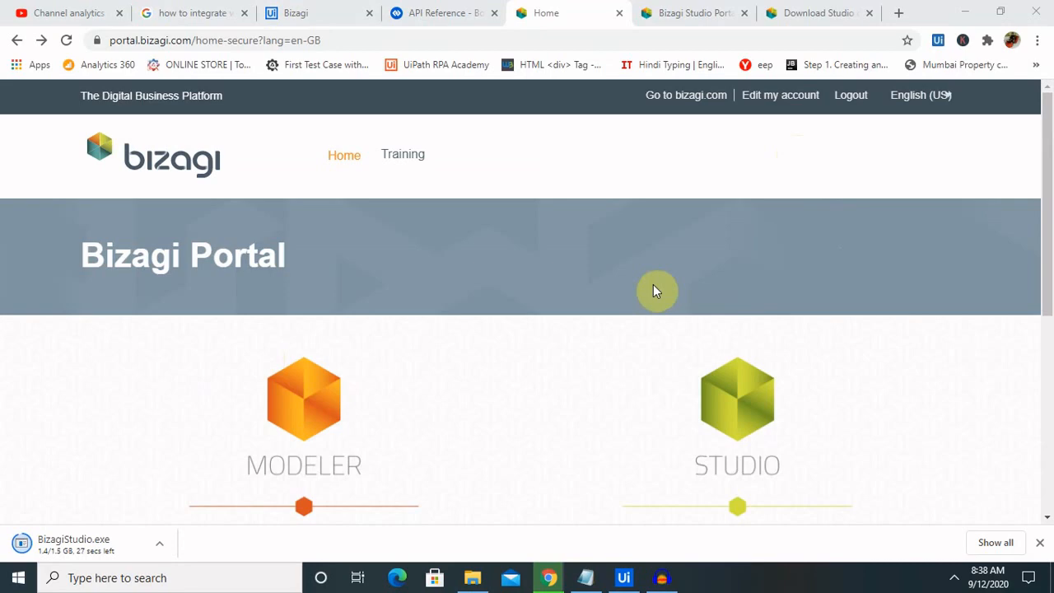
Switch to the Download Studio tab showing the BizagiStudio installer download starting.
{"action": "scroll", "scroll_direction": "down", "scroll_amount": 3}
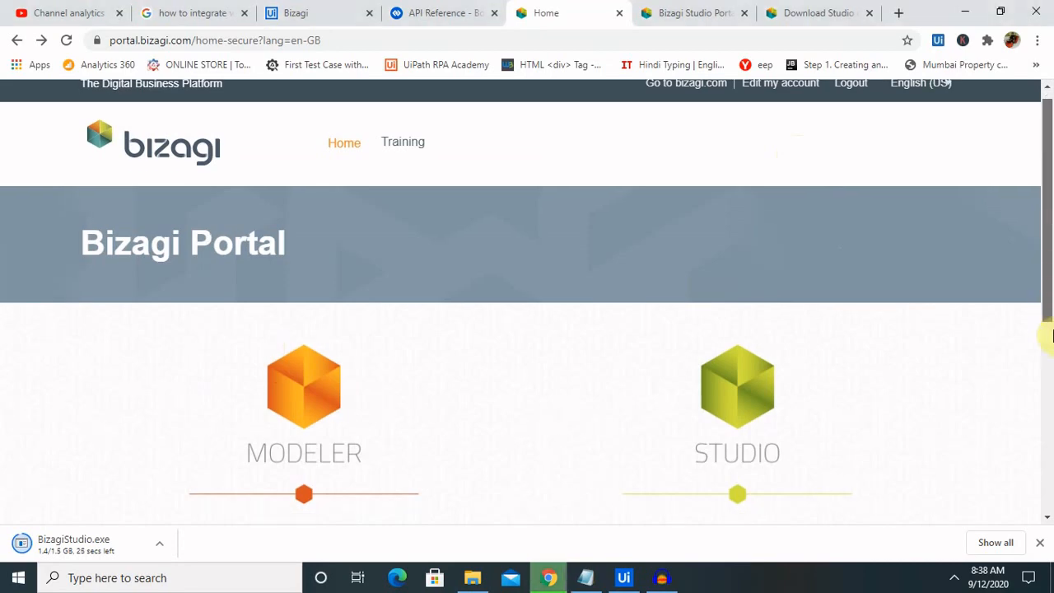
{"action": "scroll", "scroll_direction": "down", "scroll_amount": 3}
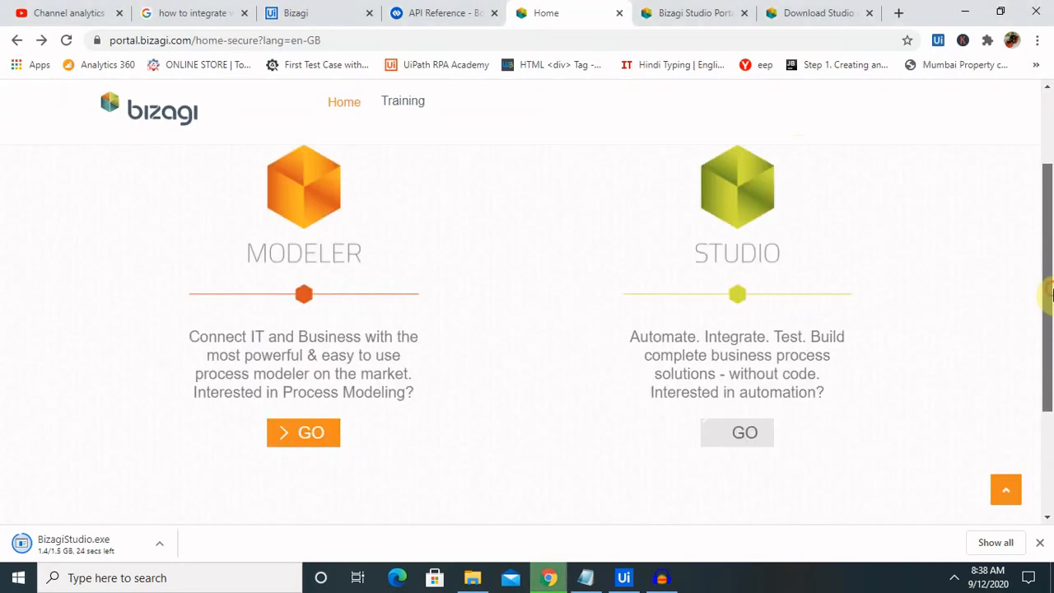
{"action": "mouse_move", "coordinate": [819, 7]}
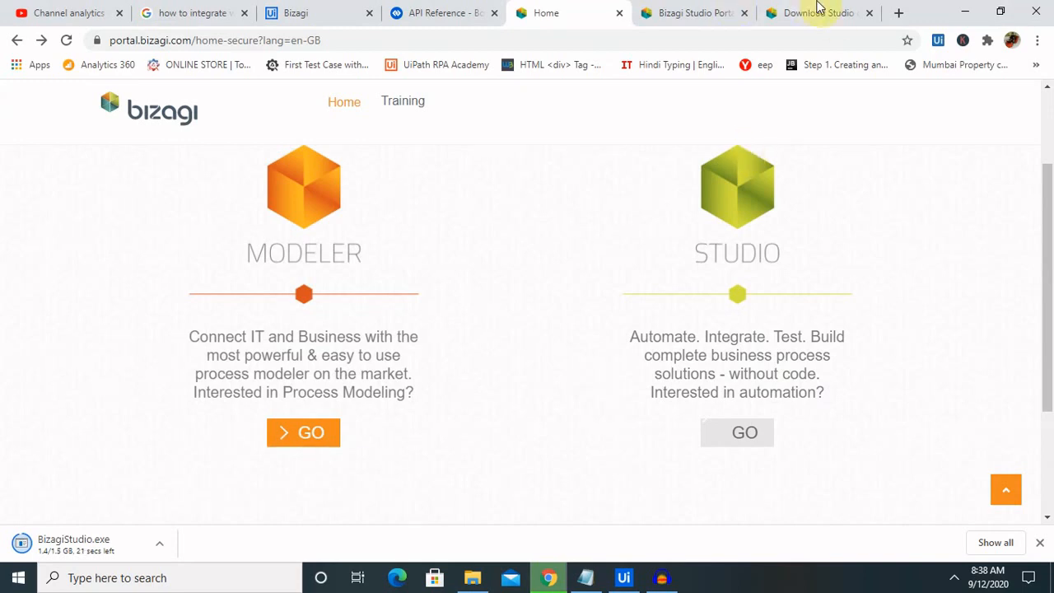
{"action": "left_click", "coordinate": [815, 13]}
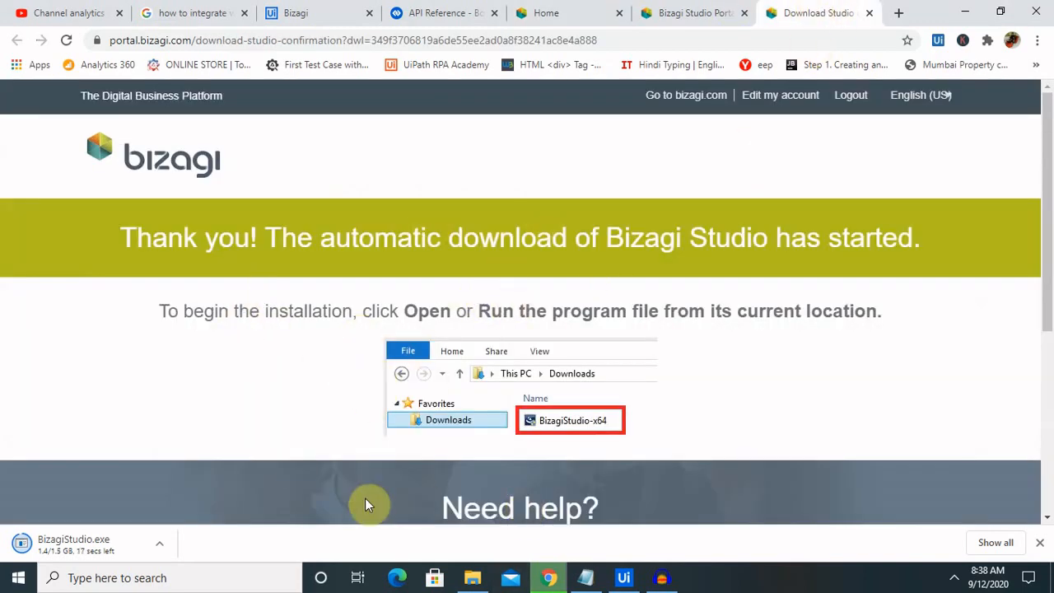
{"action": "mouse_move", "coordinate": [644, 463]}
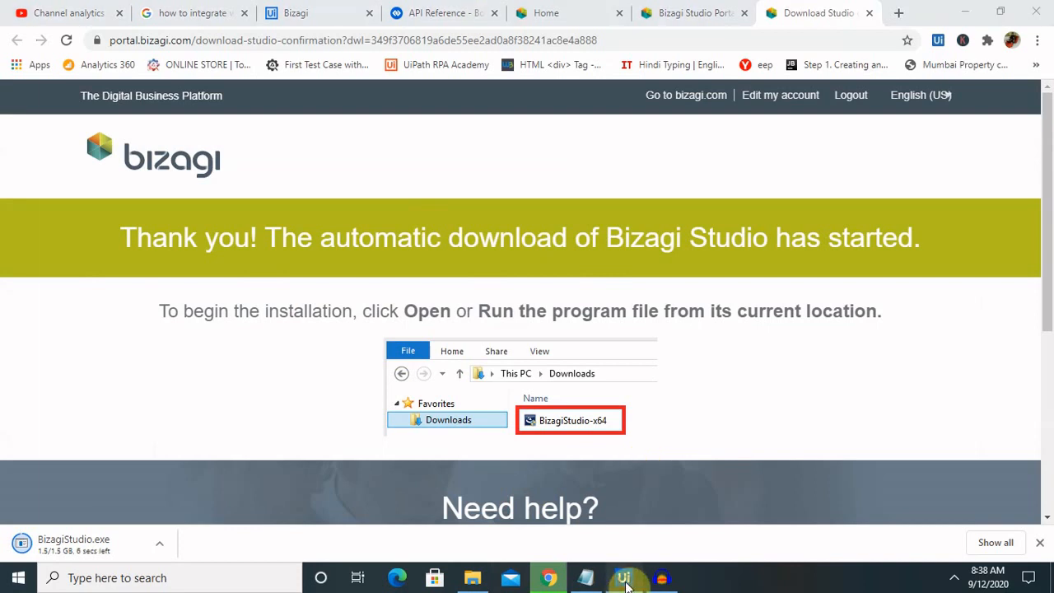
Show UiPath.Bizagi.Activities details under Project Dependencies in Manage Packages.
{"action": "left_click", "coordinate": [622, 577]}
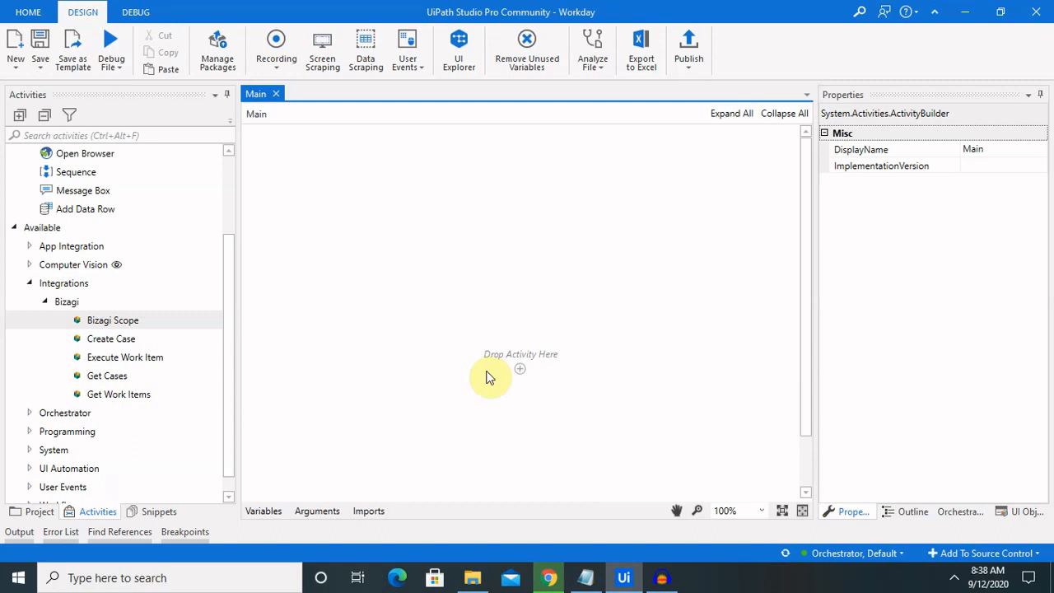
{"action": "mouse_move", "coordinate": [112, 320]}
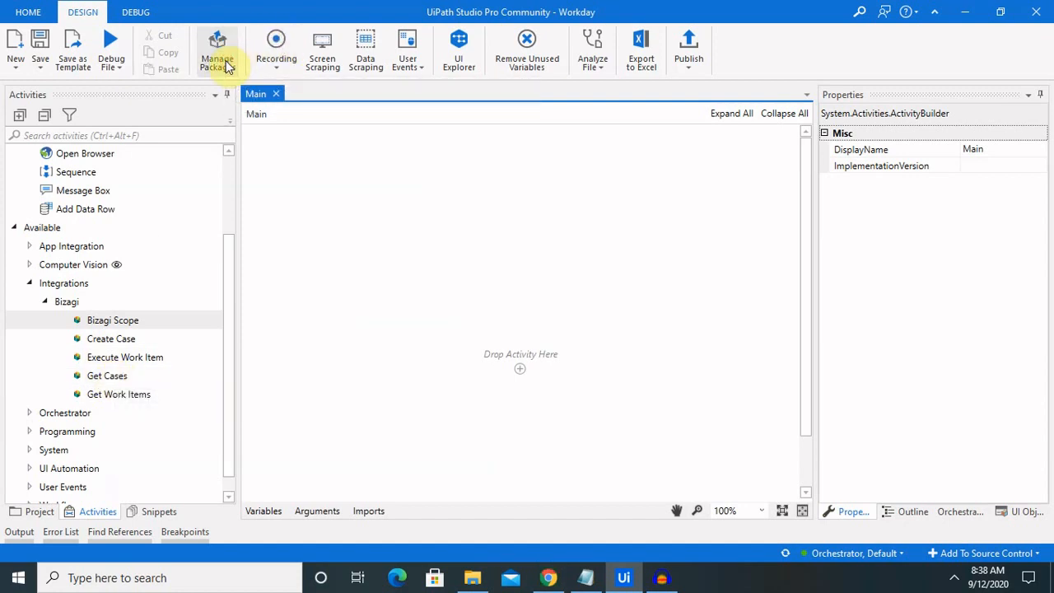
{"action": "left_click", "coordinate": [217, 49]}
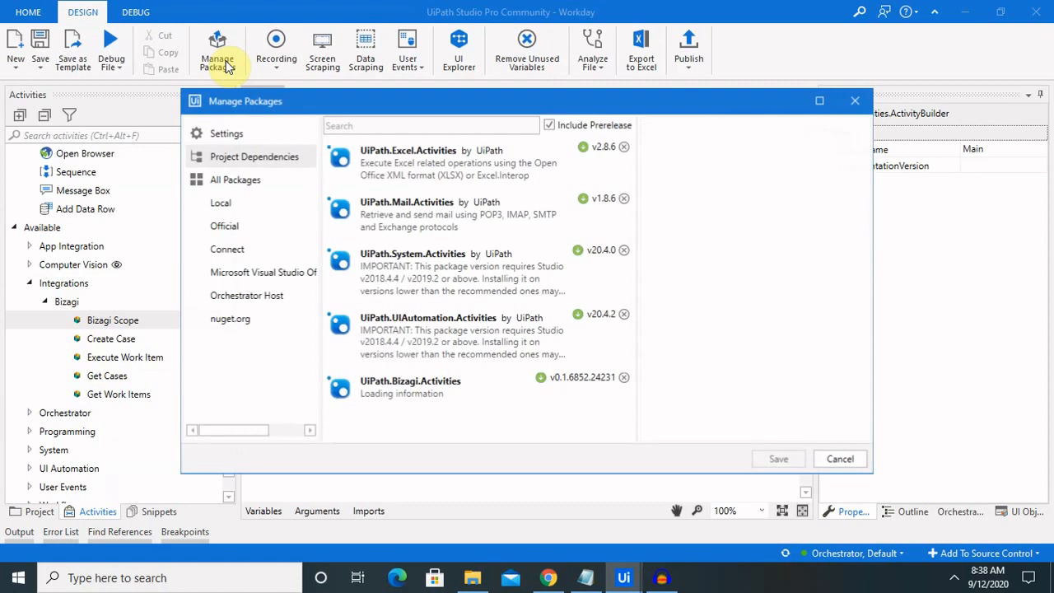
{"action": "mouse_move", "coordinate": [451, 164]}
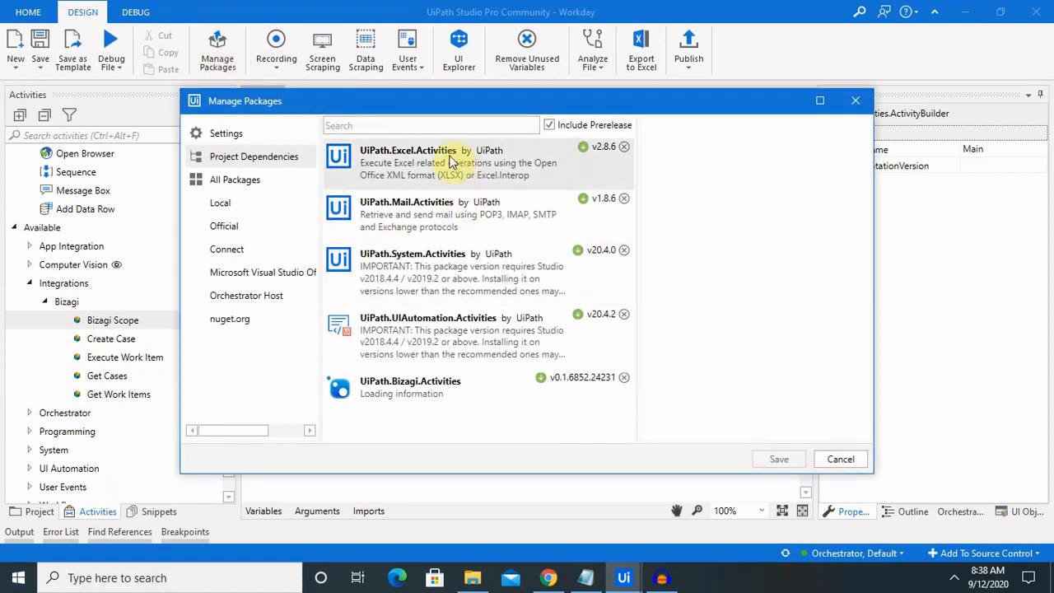
{"action": "left_click", "coordinate": [550, 125]}
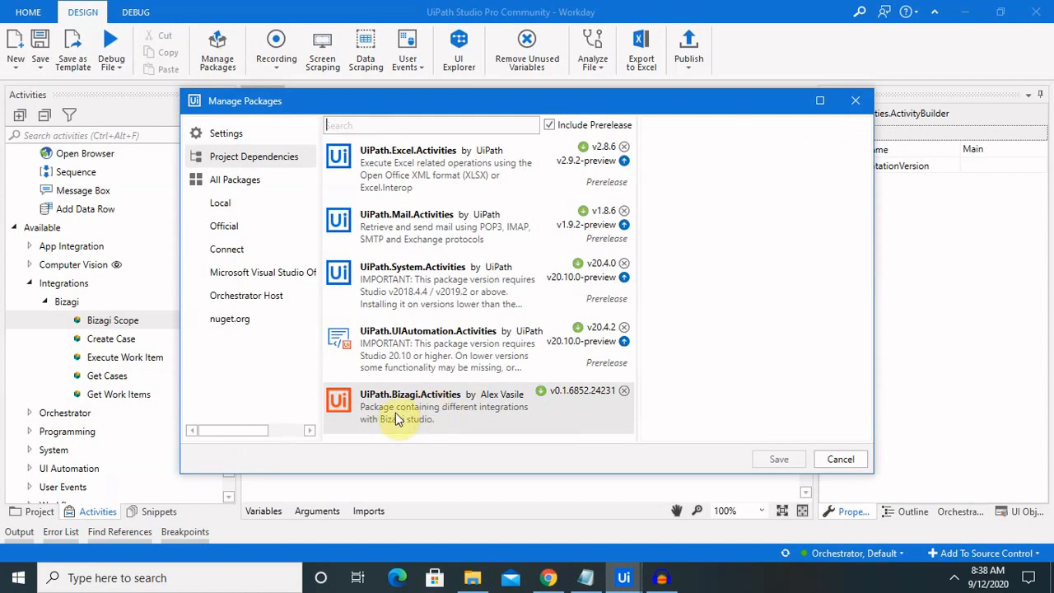
{"action": "left_click", "coordinate": [410, 405]}
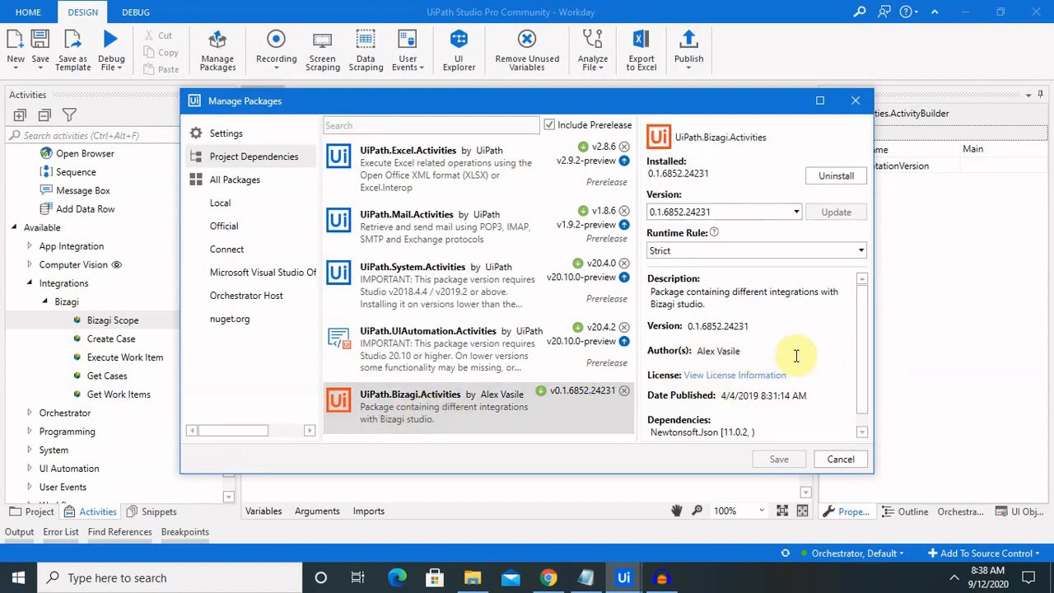
{"action": "scroll", "scroll_direction": "down", "scroll_amount": 3}
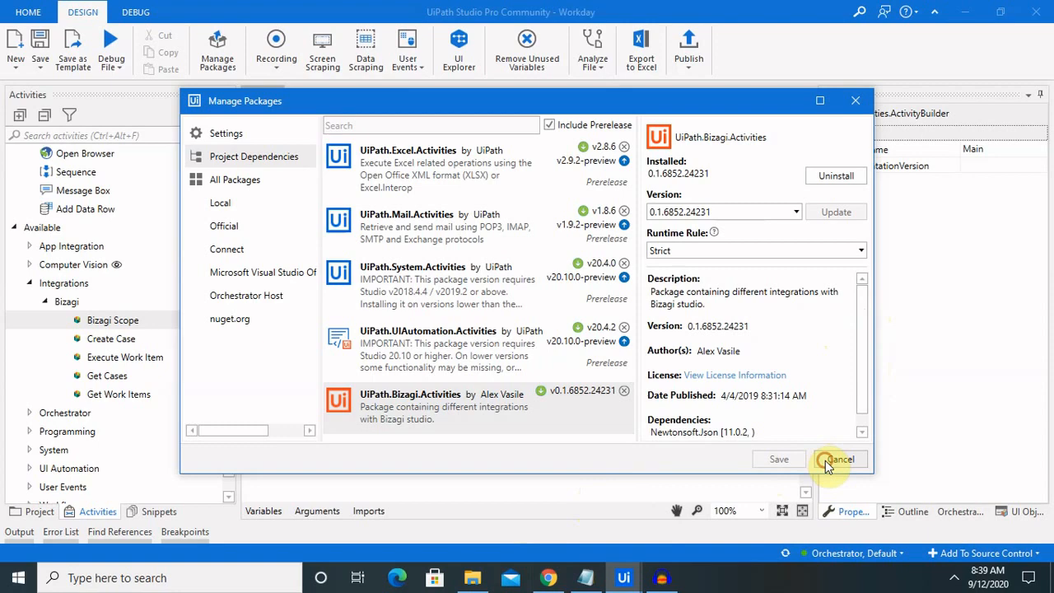
Cancel Manage Packages, add Bizagi Scope to Main, and return to the download page.
{"action": "left_click", "coordinate": [837, 458]}
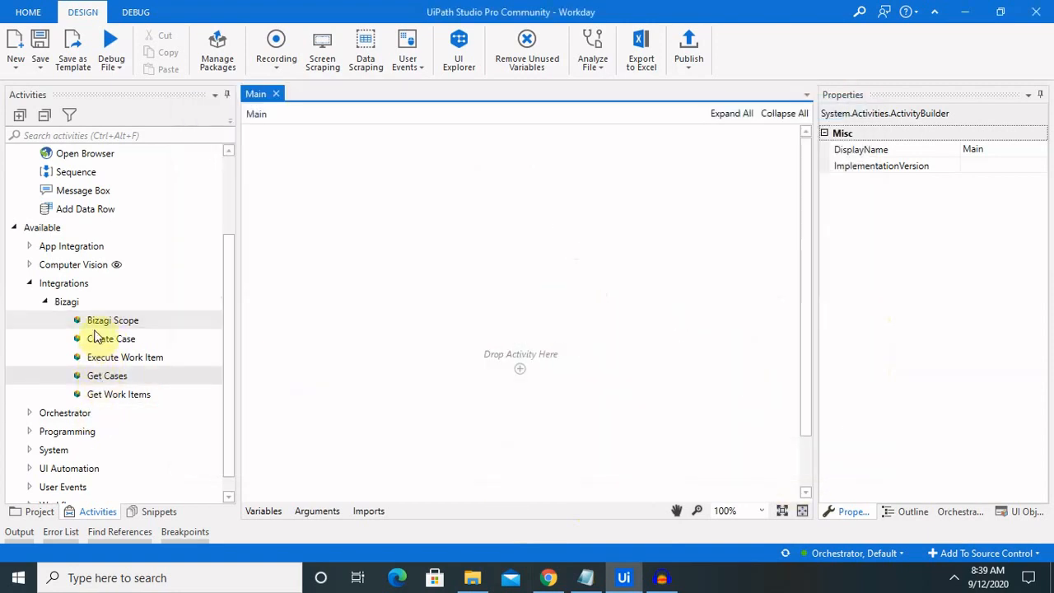
{"action": "mouse_move", "coordinate": [125, 355]}
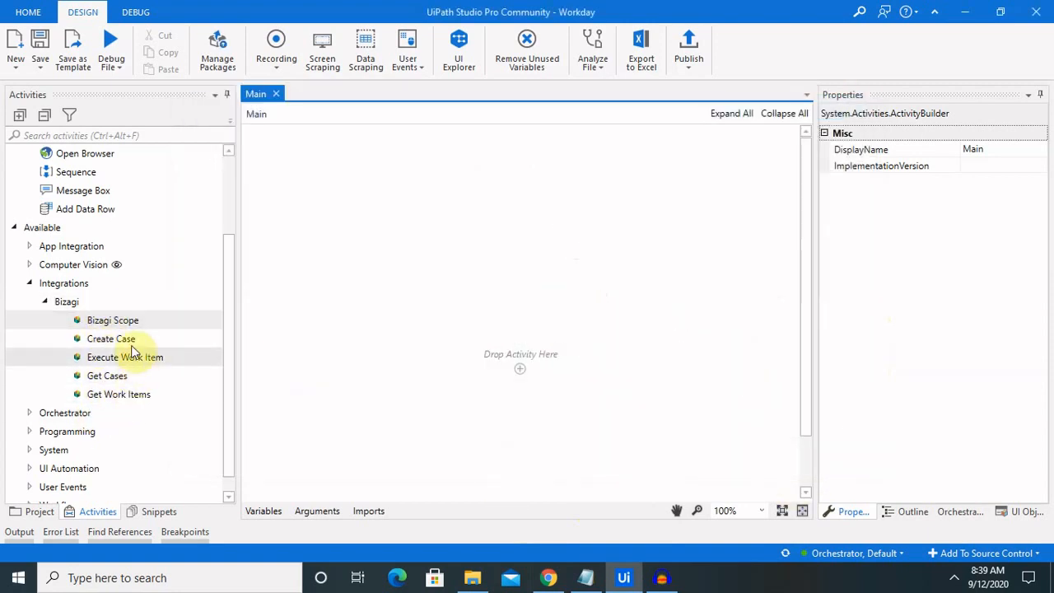
{"action": "mouse_move", "coordinate": [112, 320]}
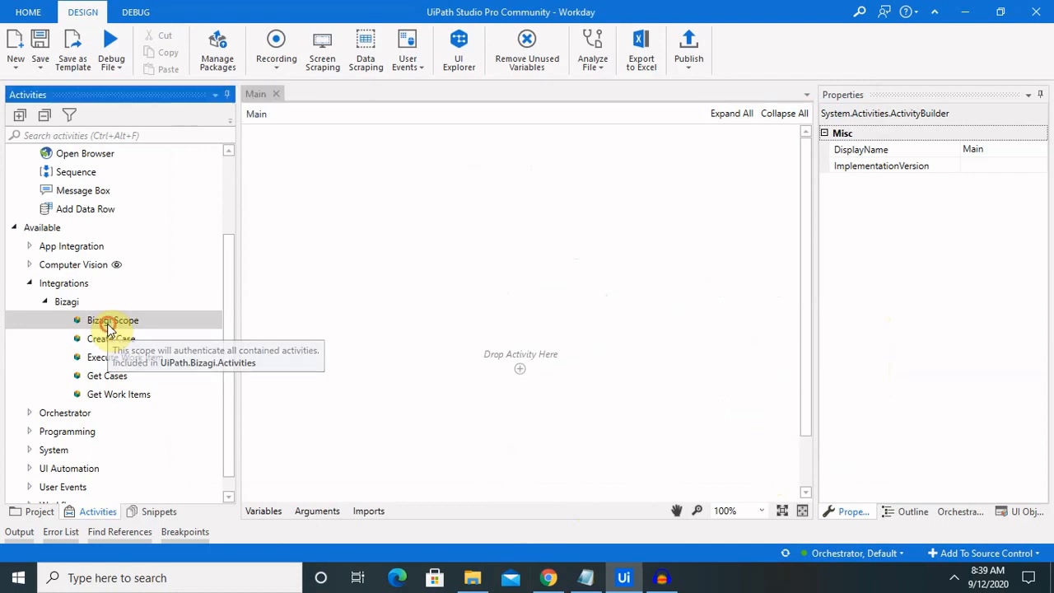
{"action": "mouse_move", "coordinate": [537, 356]}
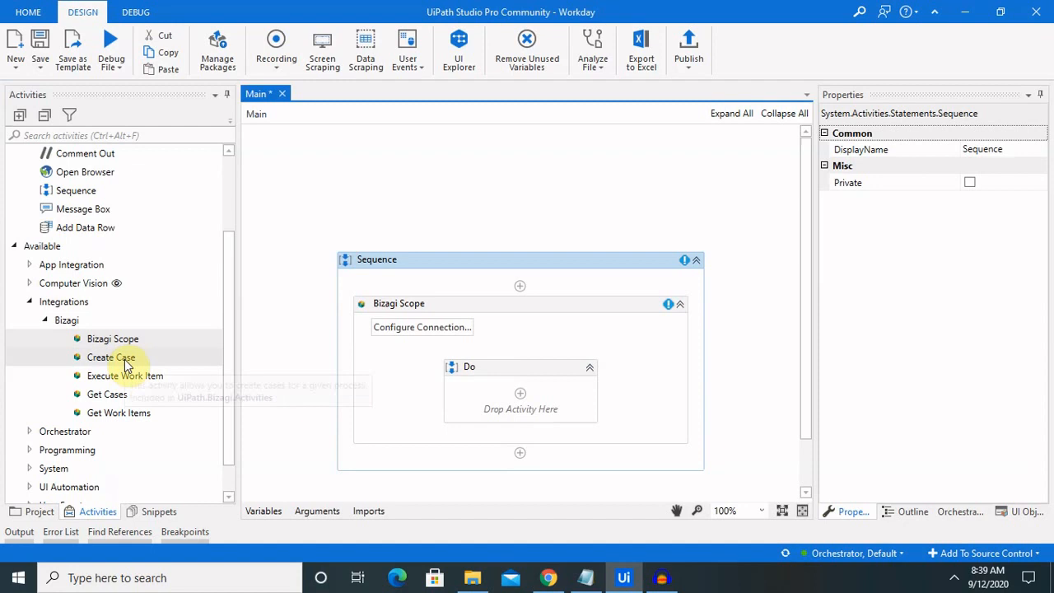
{"action": "mouse_move", "coordinate": [107, 395]}
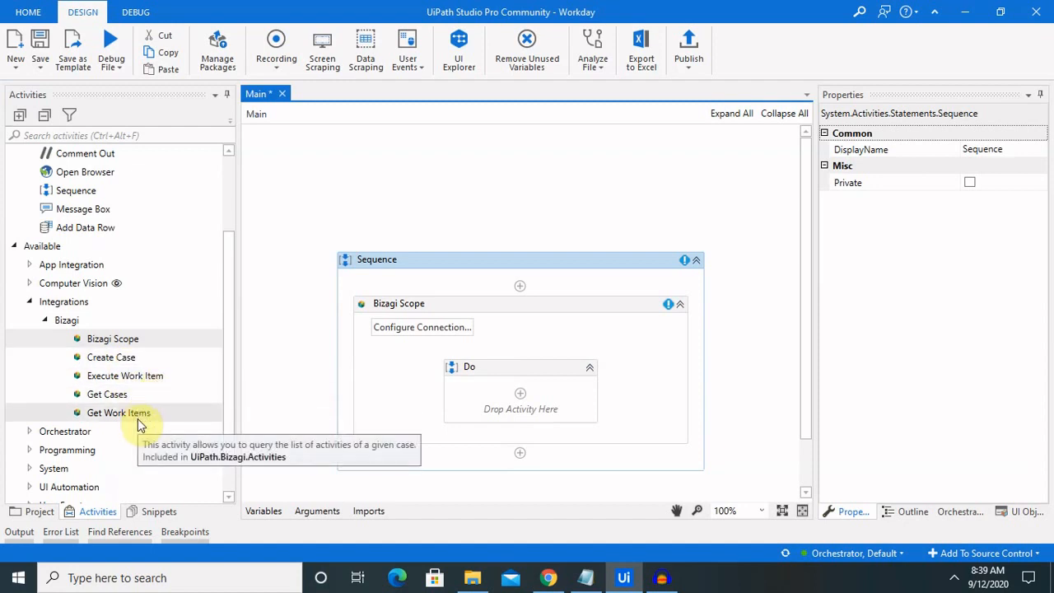
{"action": "mouse_move", "coordinate": [152, 427]}
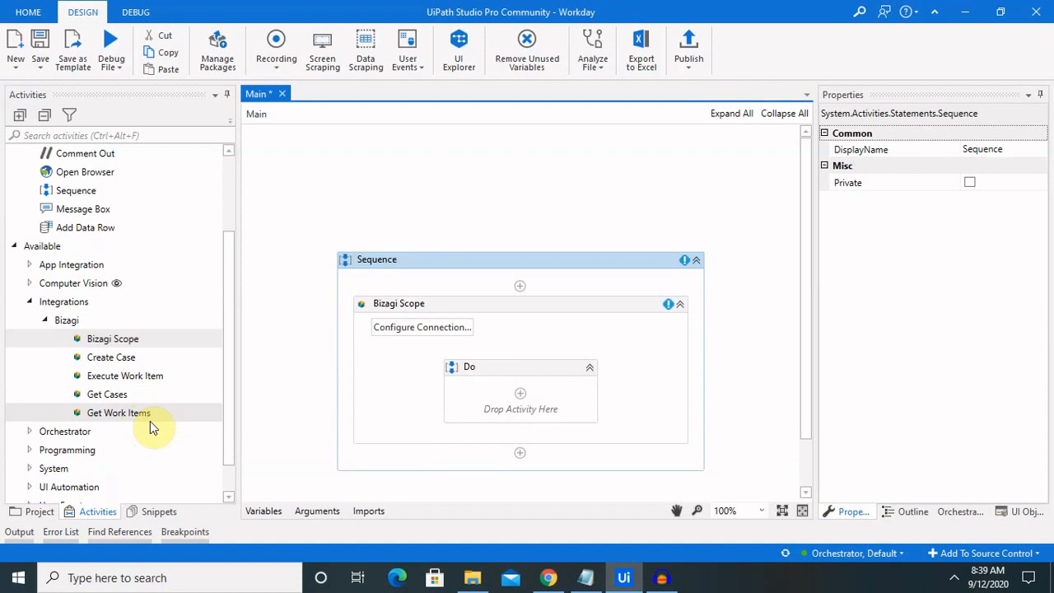
{"action": "mouse_move", "coordinate": [560, 434]}
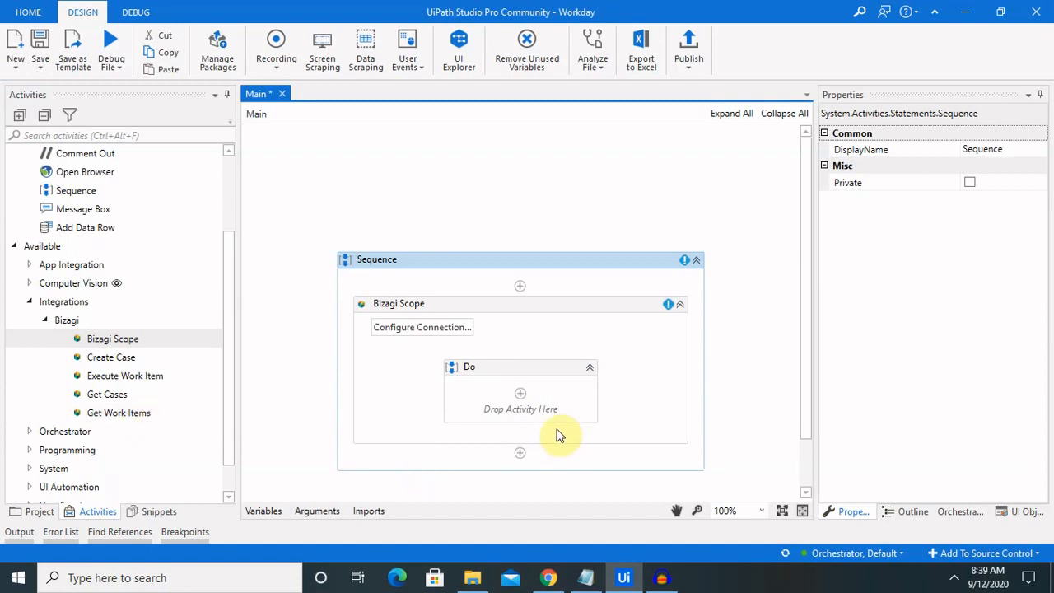
{"action": "left_click", "coordinate": [548, 576]}
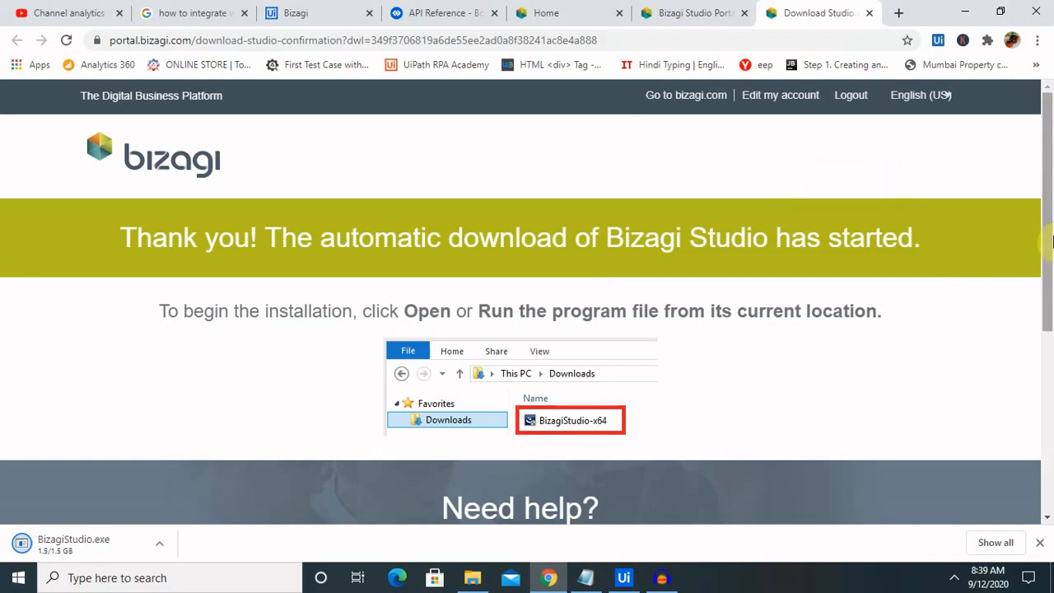
Wait for BizagiStudio.exe to finish downloading, then return to UiPath Studio.
{"action": "scroll", "scroll_direction": "down", "scroll_amount": 3}
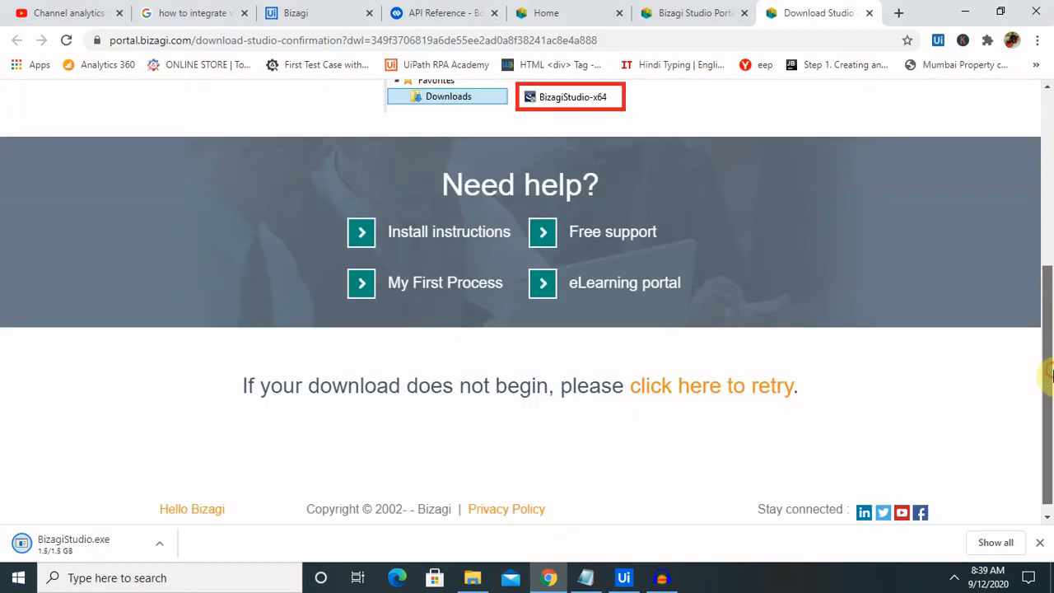
{"action": "scroll", "scroll_direction": "down", "scroll_amount": 3}
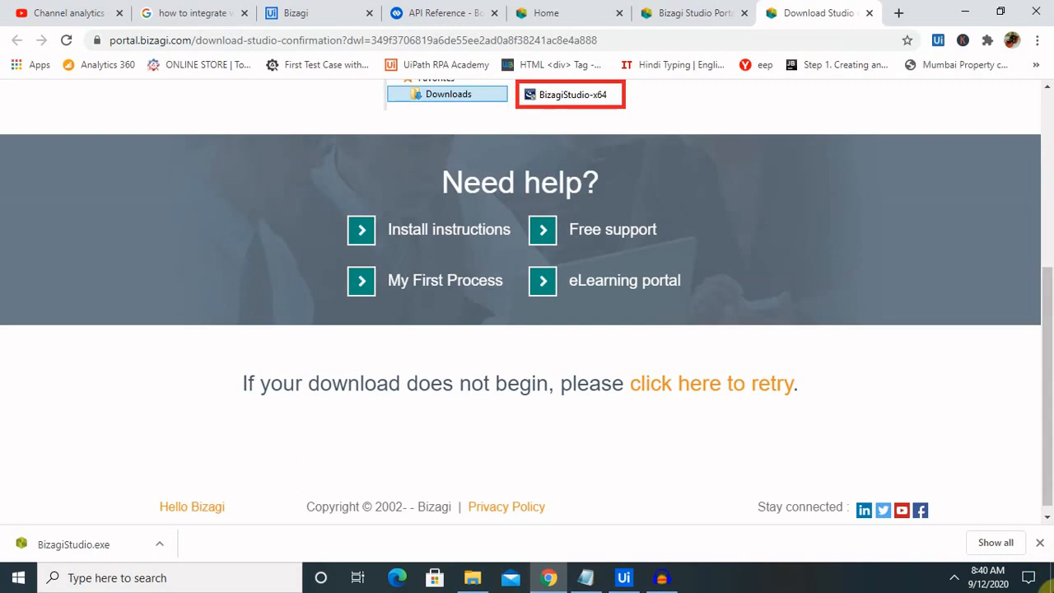
{"action": "left_click", "coordinate": [622, 577]}
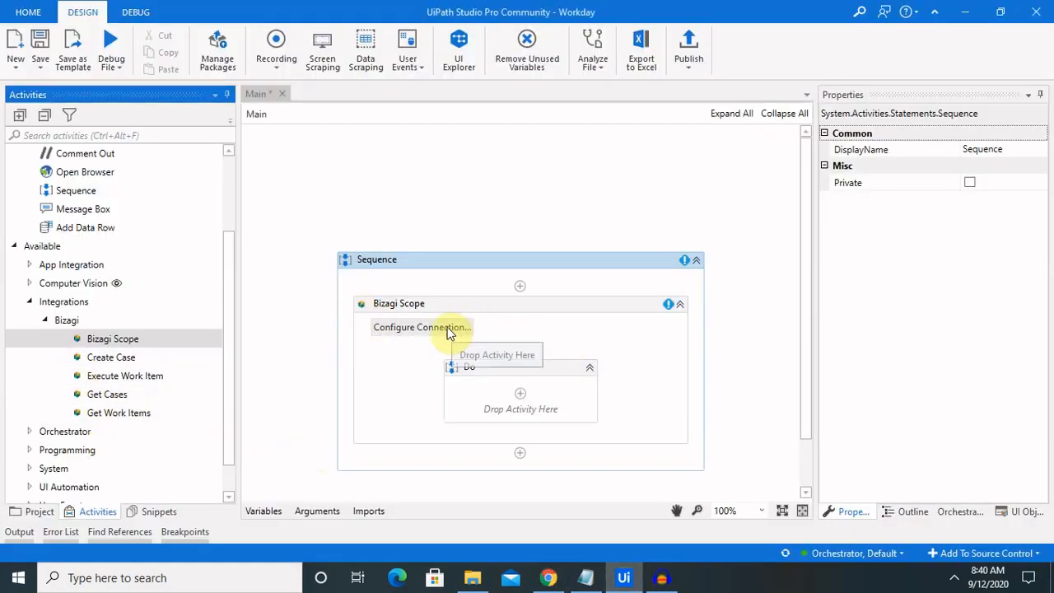
Review the Bizagi Scope's empty connection details, confirm OK, and return to Chrome.
{"action": "left_click", "coordinate": [422, 326]}
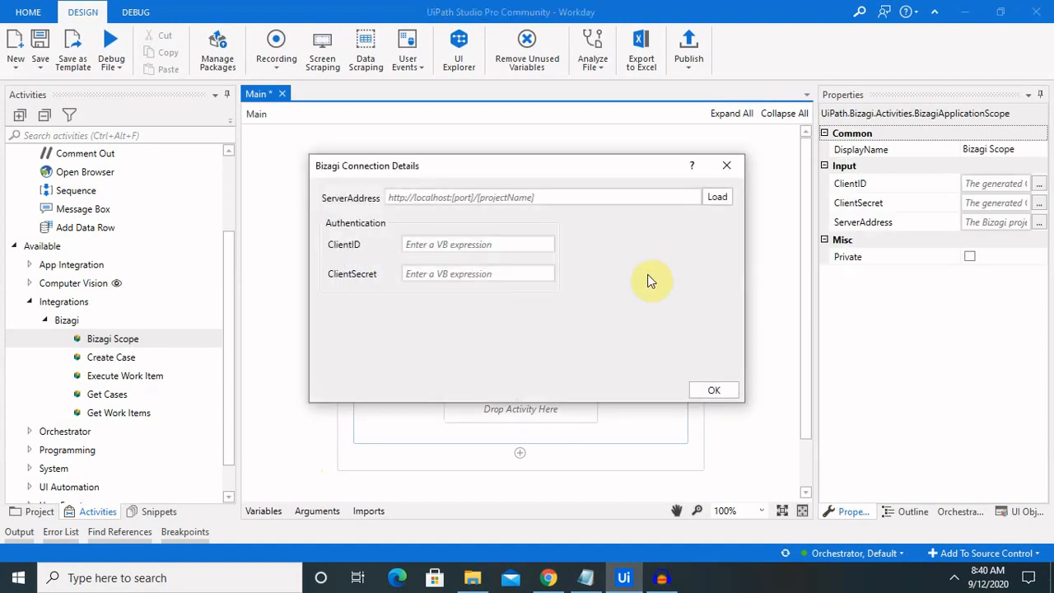
{"action": "mouse_move", "coordinate": [608, 218]}
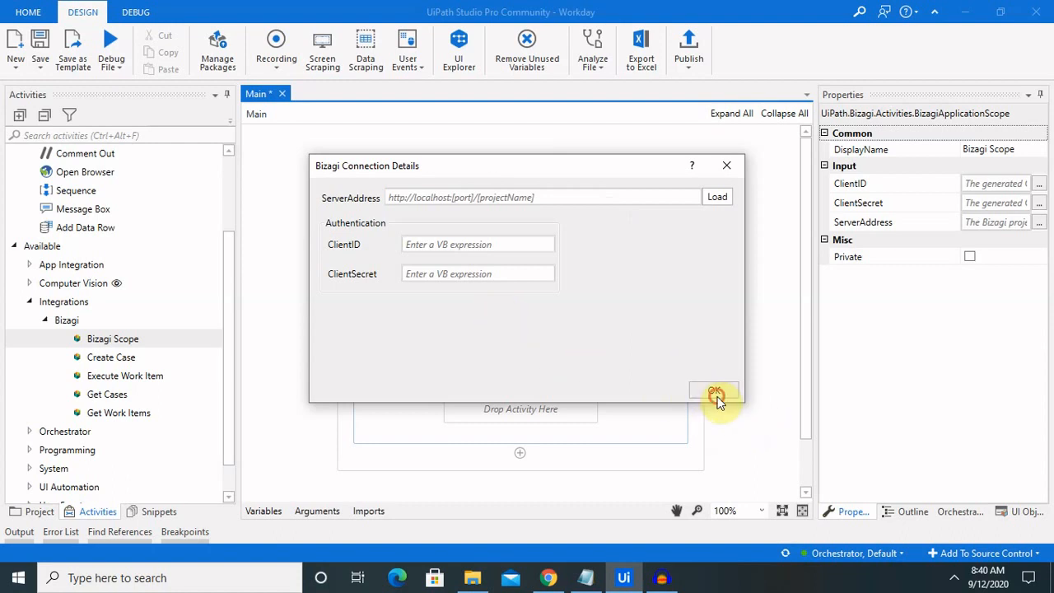
{"action": "left_click", "coordinate": [714, 392]}
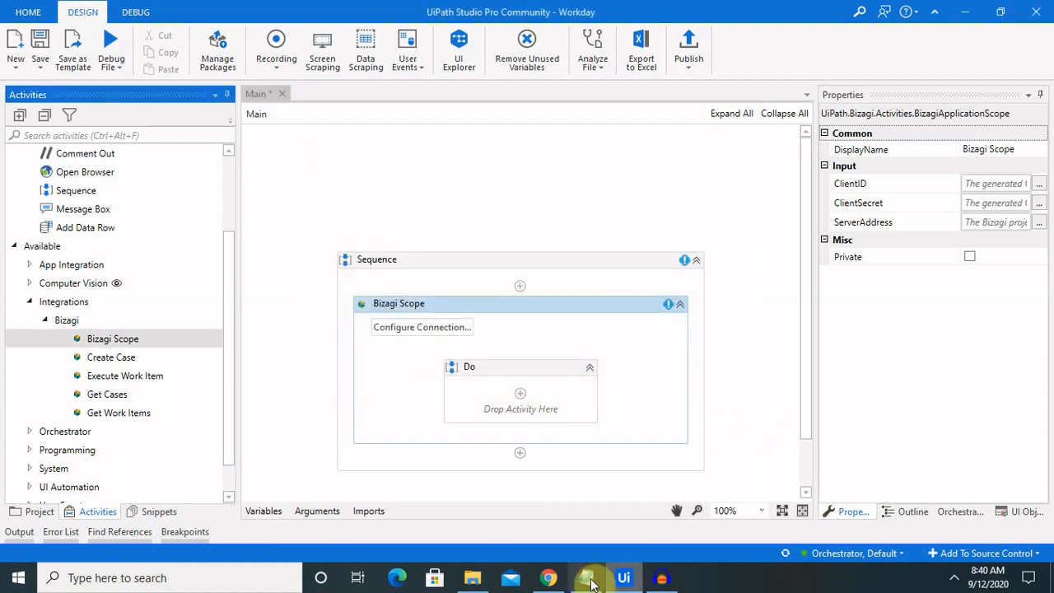
{"action": "left_click", "coordinate": [547, 576]}
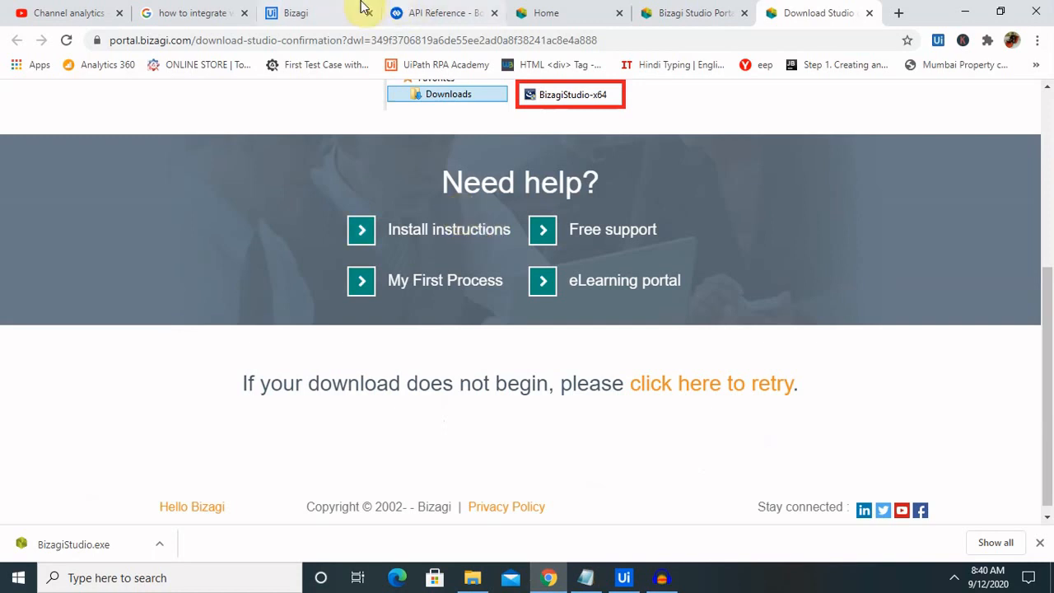